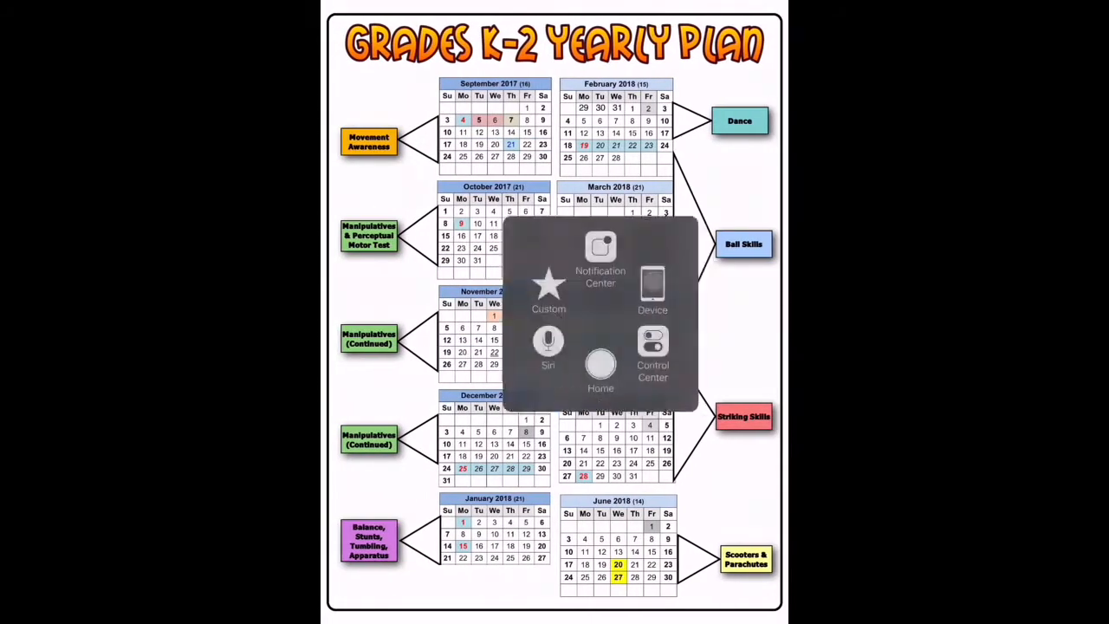
# Open the App Switcher from the Grades K-2 Yearly Plan reference image in Photos
pyautogui.click(600, 359)
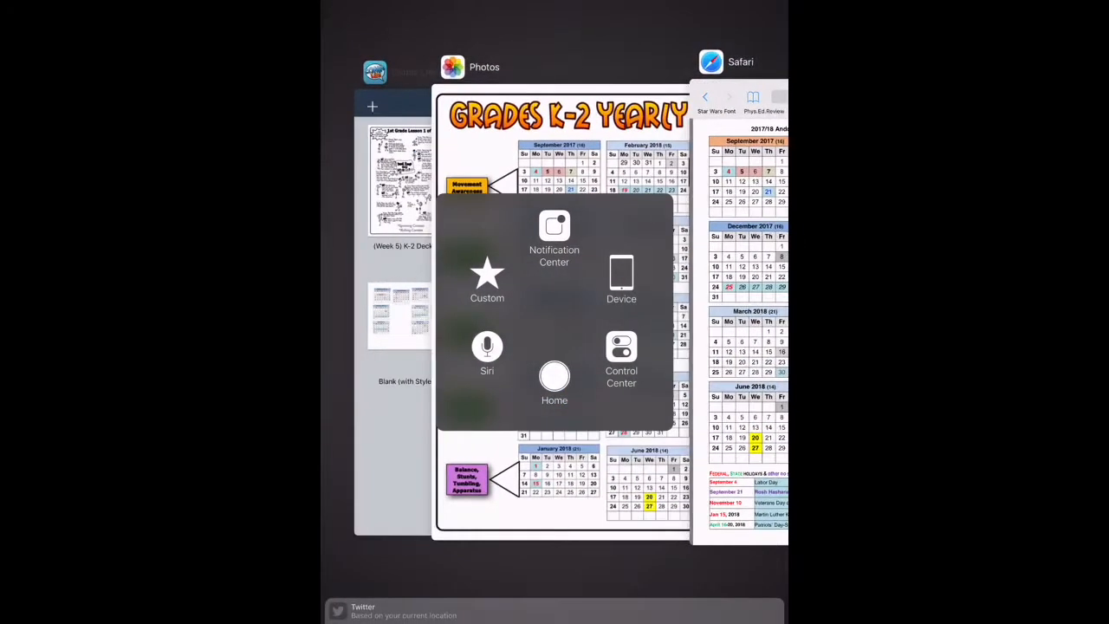
# Switch to the Comic Life card to reach the Old K-2 folder library
pyautogui.click(553, 377)
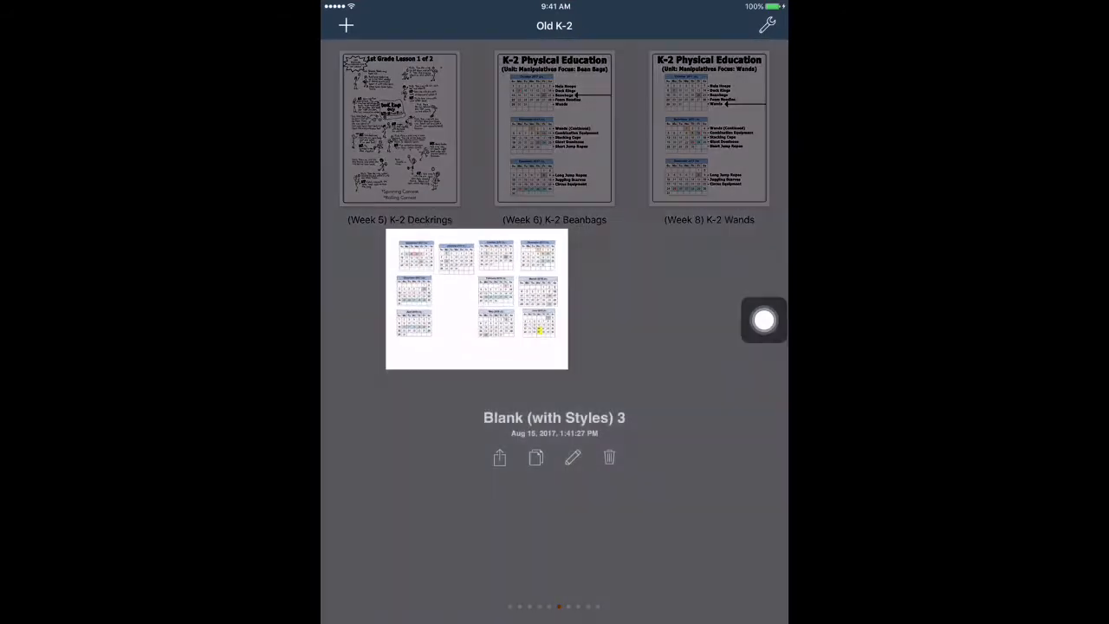
# Preview the Blank (with Styles) 3 calendars, then return to the Kindergarten Lesson Plans library
pyautogui.click(477, 299)
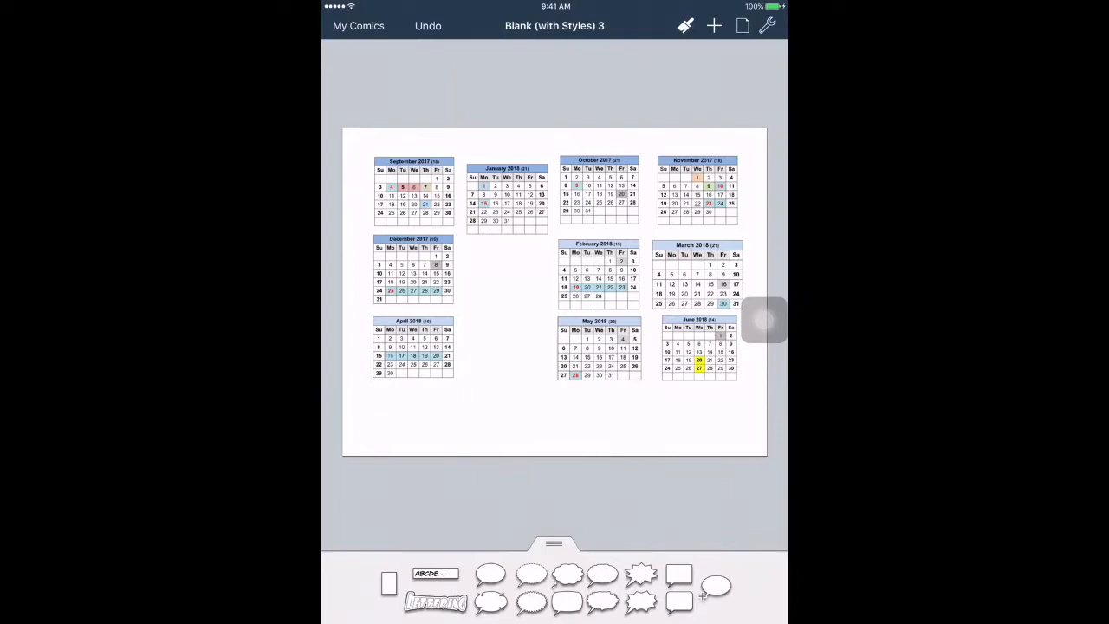
pyautogui.click(357, 25)
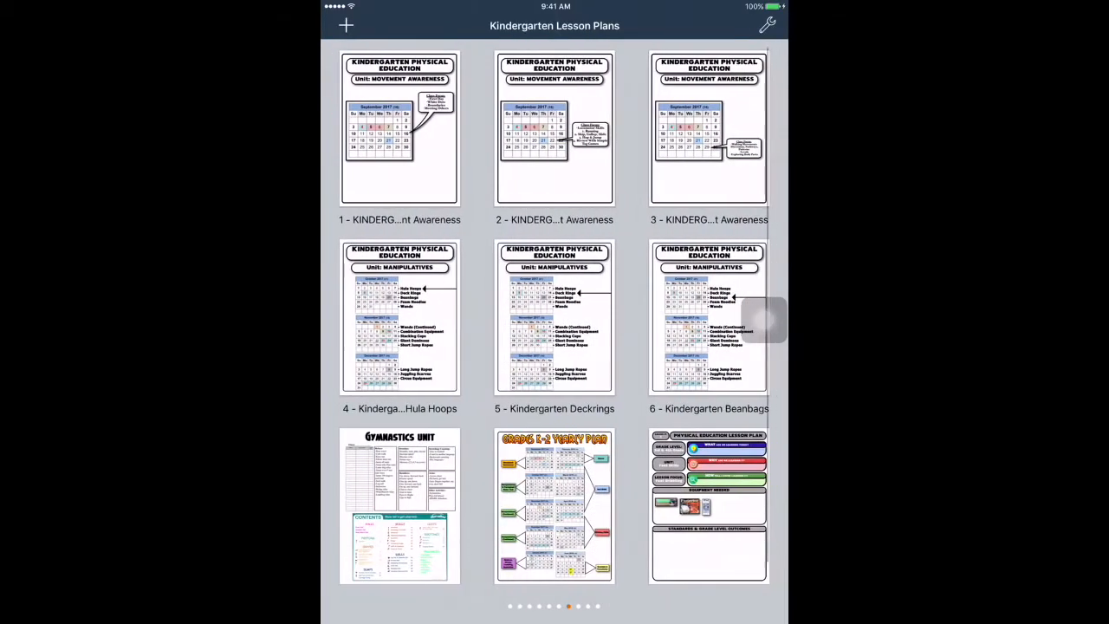
# Open the K-2 Yearly Plan comic for editing with a new text caption
pyautogui.click(554, 506)
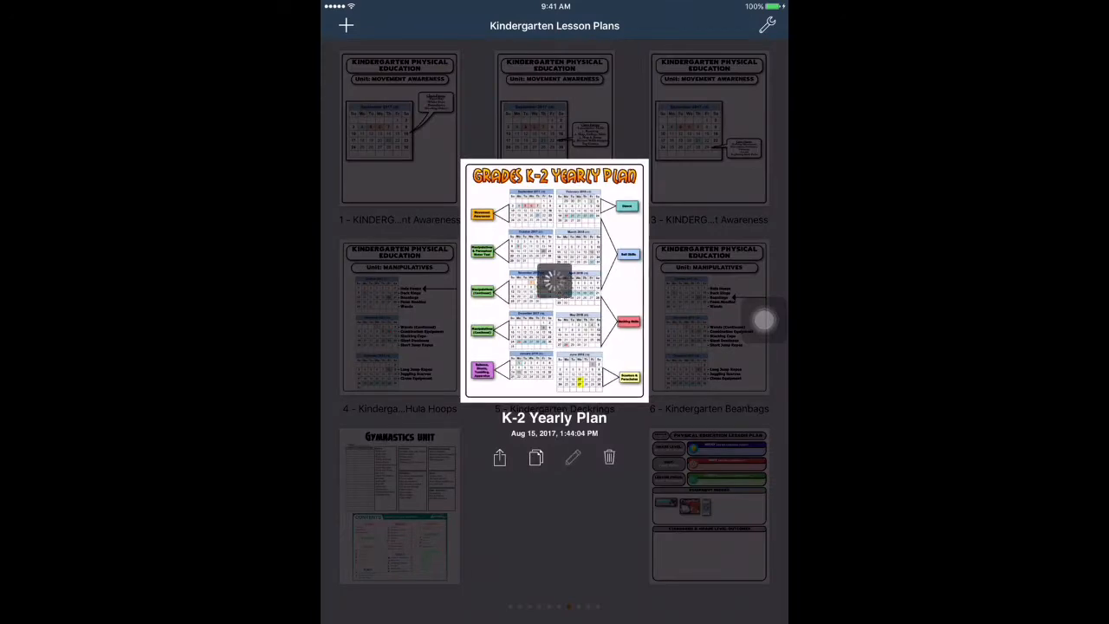
pyautogui.click(553, 282)
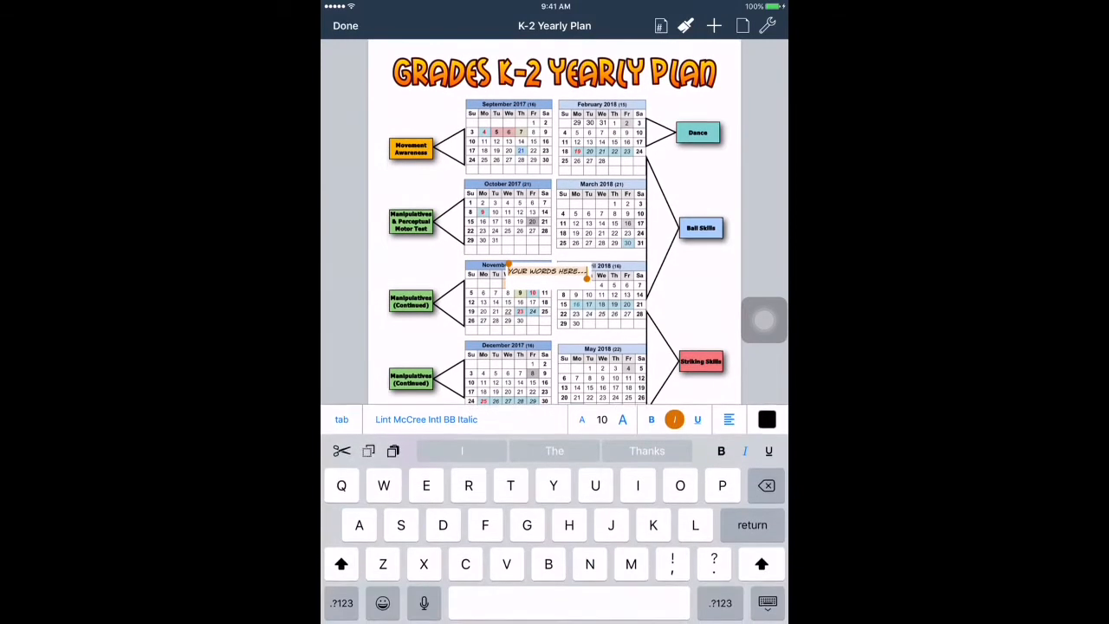
# Enter 'Movement Awareness' as the caption text and center-align it
pyautogui.write('Mov')
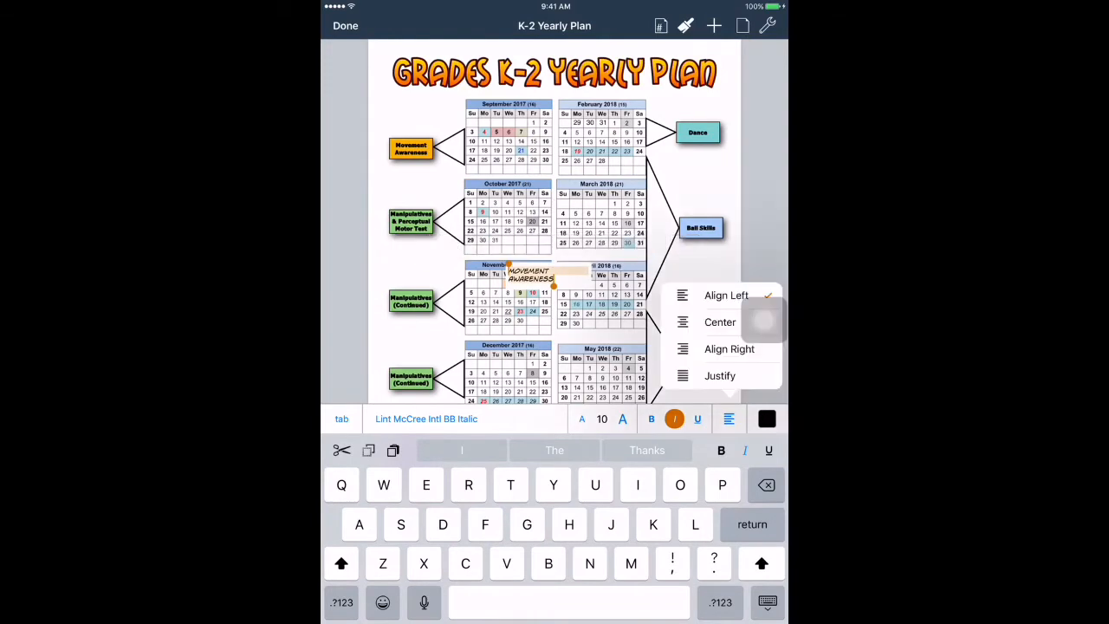
pyautogui.click(345, 26)
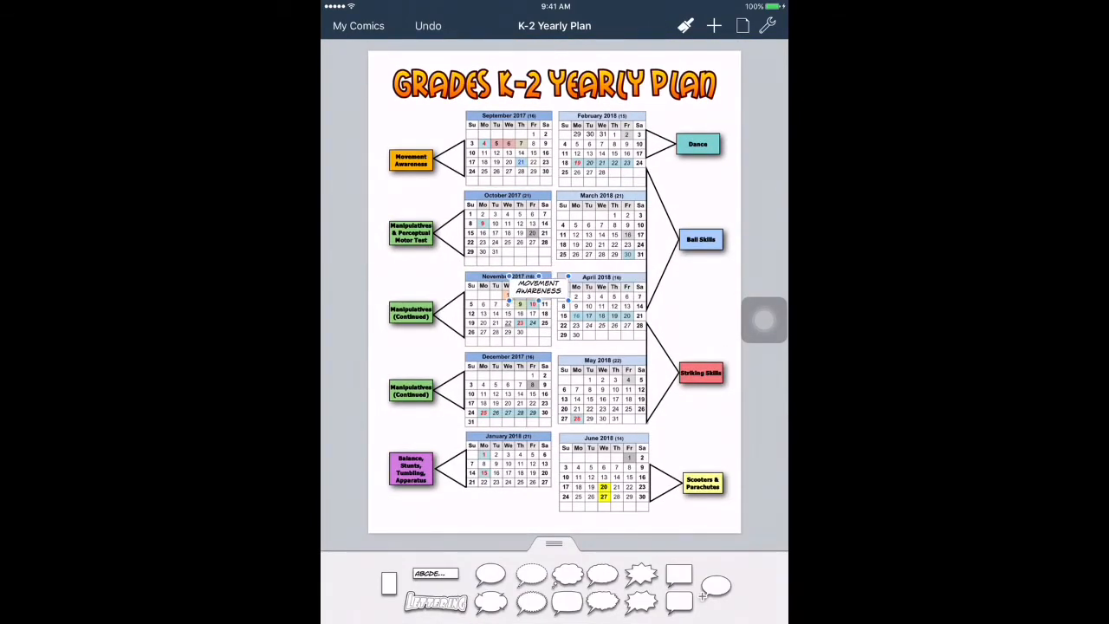
# Move the caption under the Movement Awareness label and fill it orange
pyautogui.moveTo(520, 284); pyautogui.dragTo(420, 184)
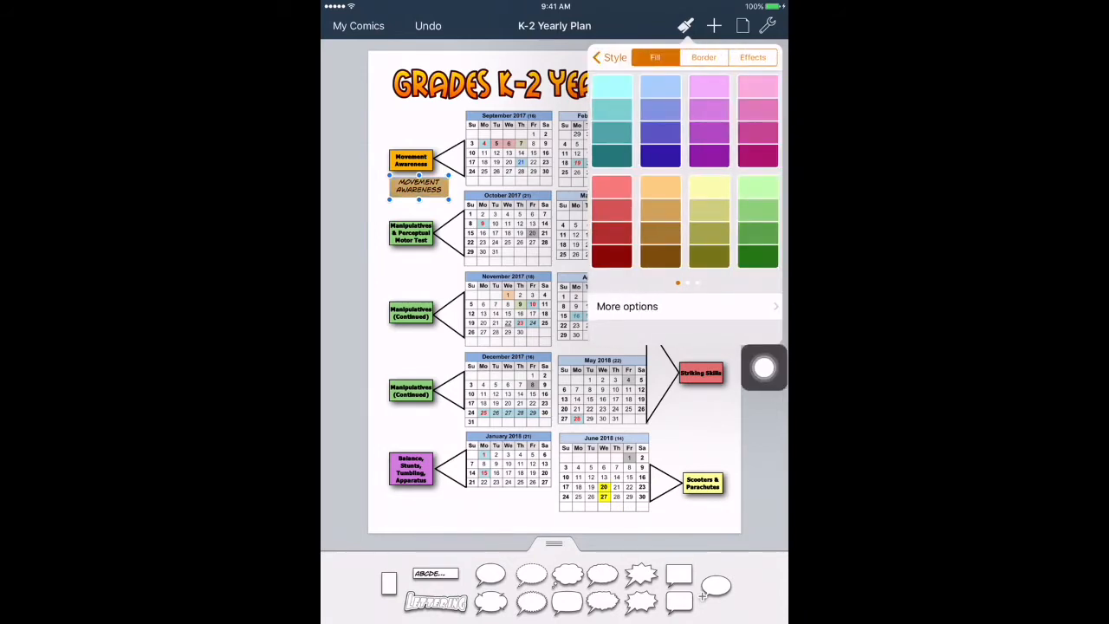
pyautogui.click(627, 306)
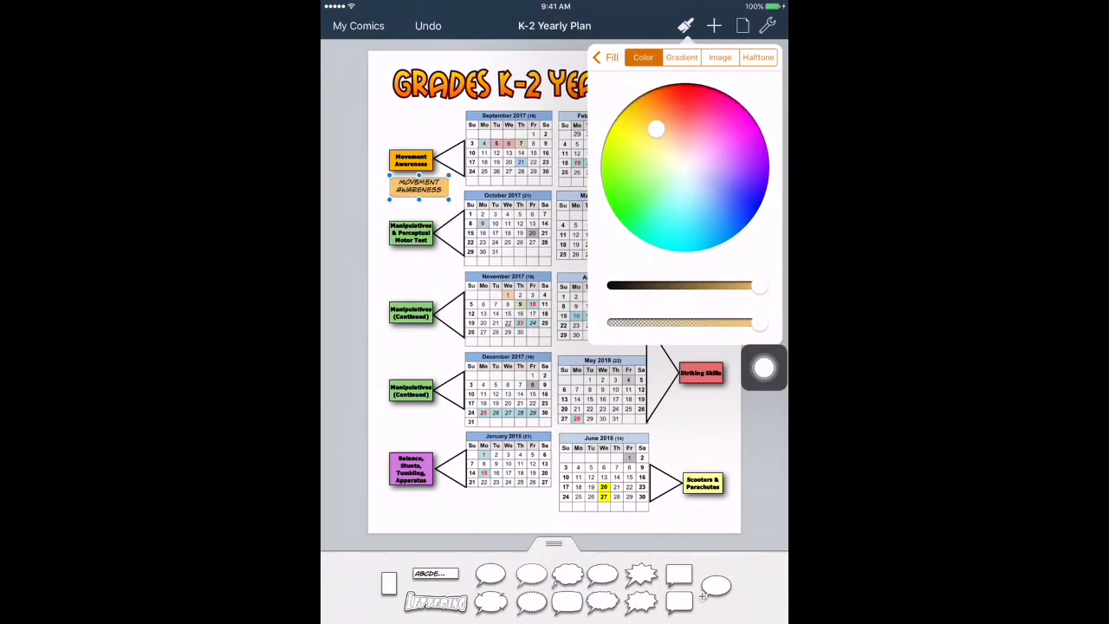
pyautogui.click(633, 115)
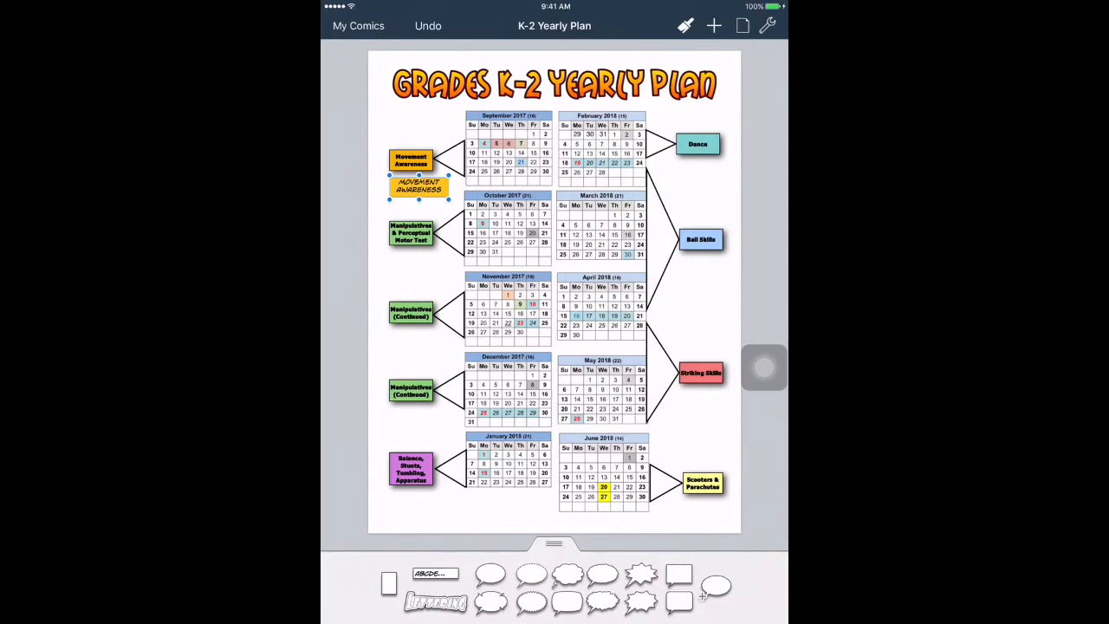
# Give the caption a 3 pt border and a drop shadow
pyautogui.click(679, 26)
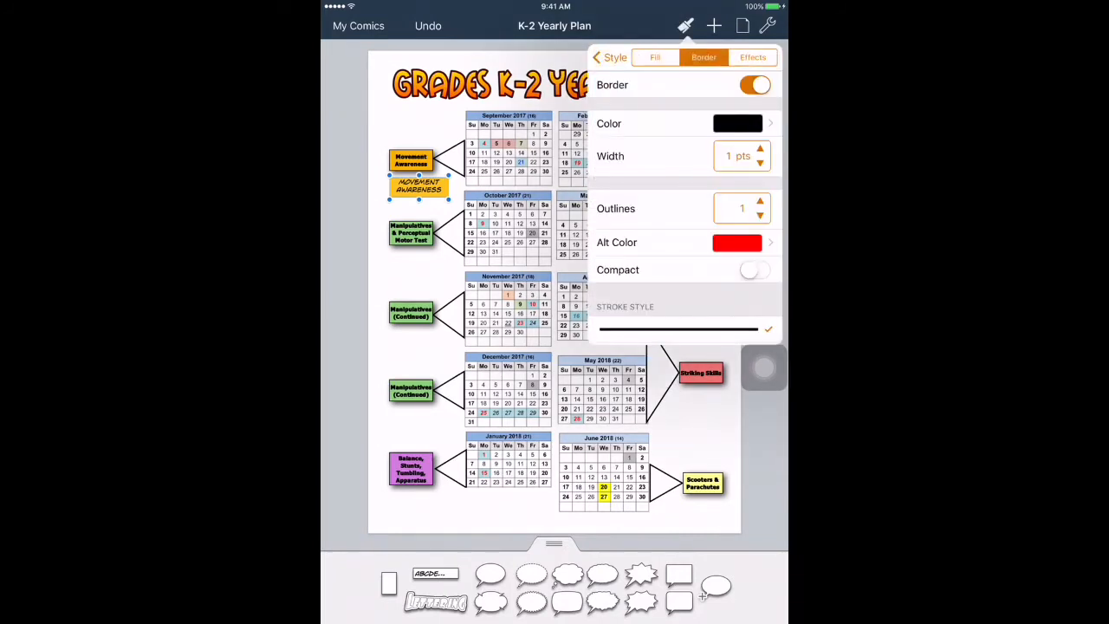
pyautogui.click(764, 150)
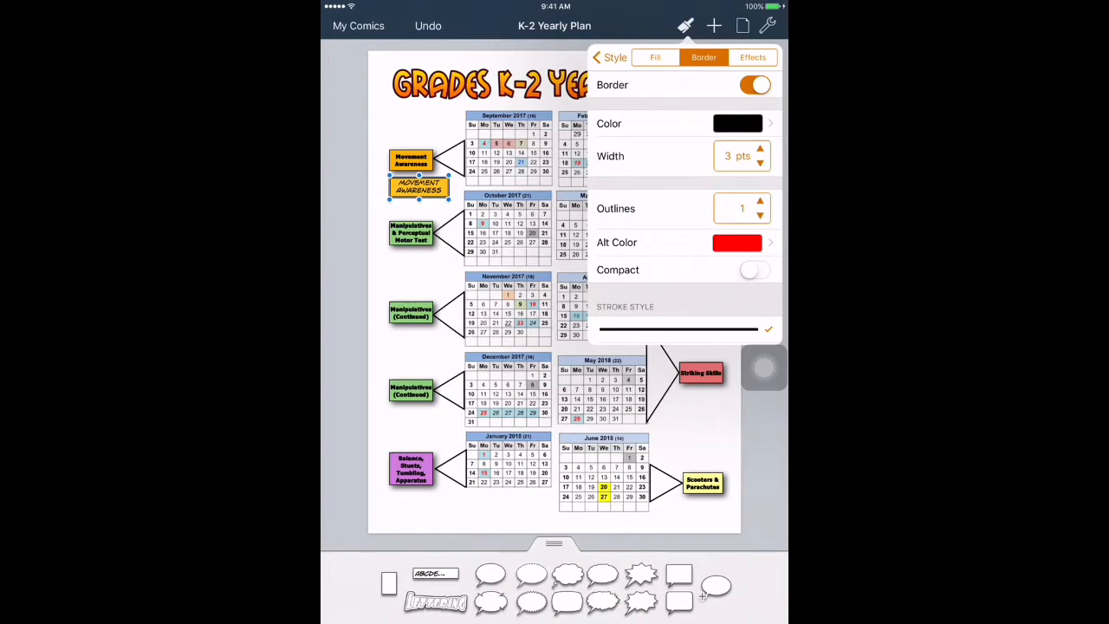
pyautogui.click(753, 57)
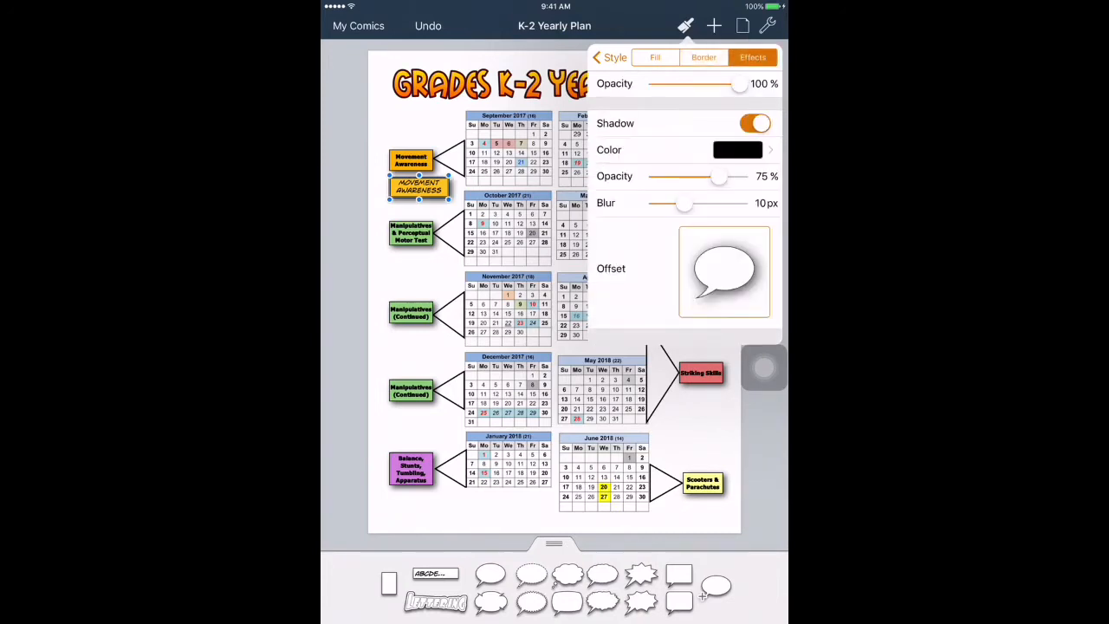
pyautogui.moveTo(684, 203); pyautogui.dragTo(677, 202)
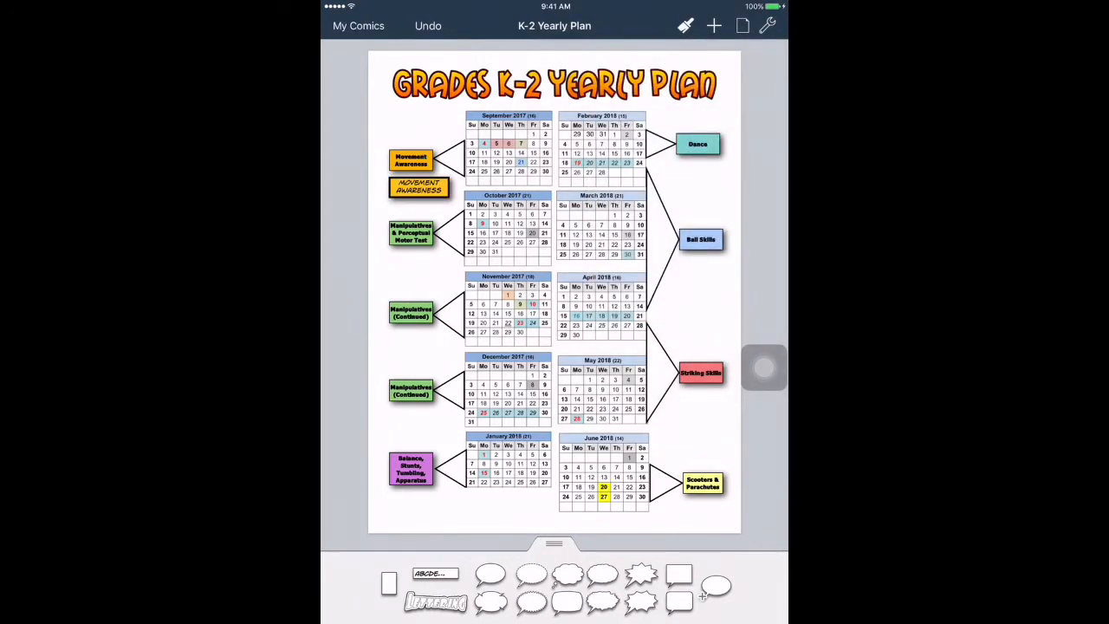
# Add a triangle rotated 270° with no fill beside the Movement Awareness label
pyautogui.click(712, 25)
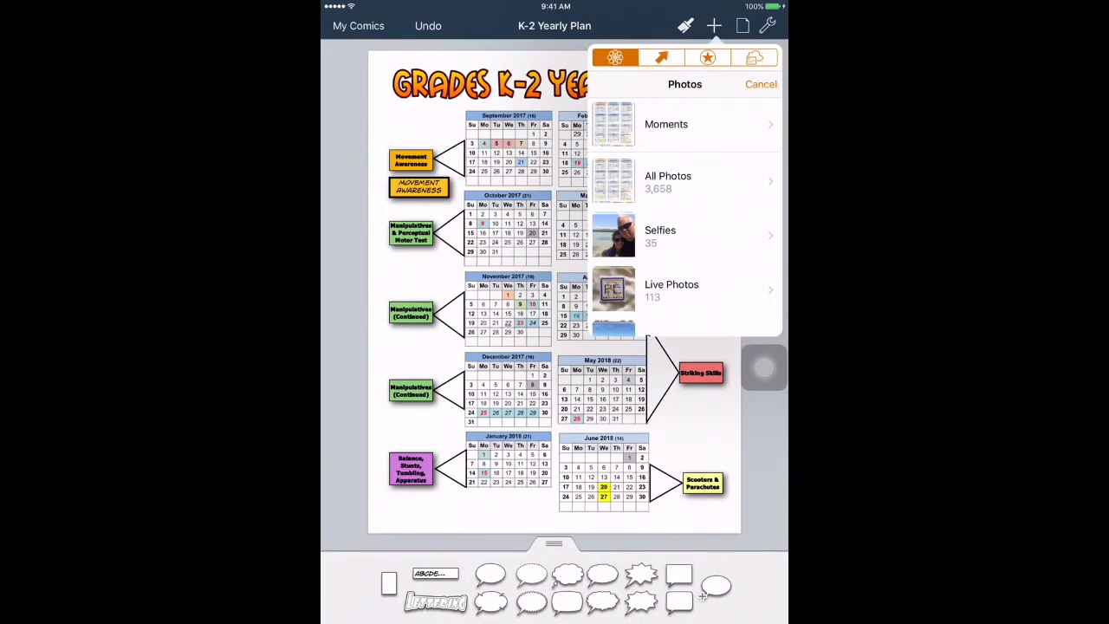
pyautogui.click(661, 58)
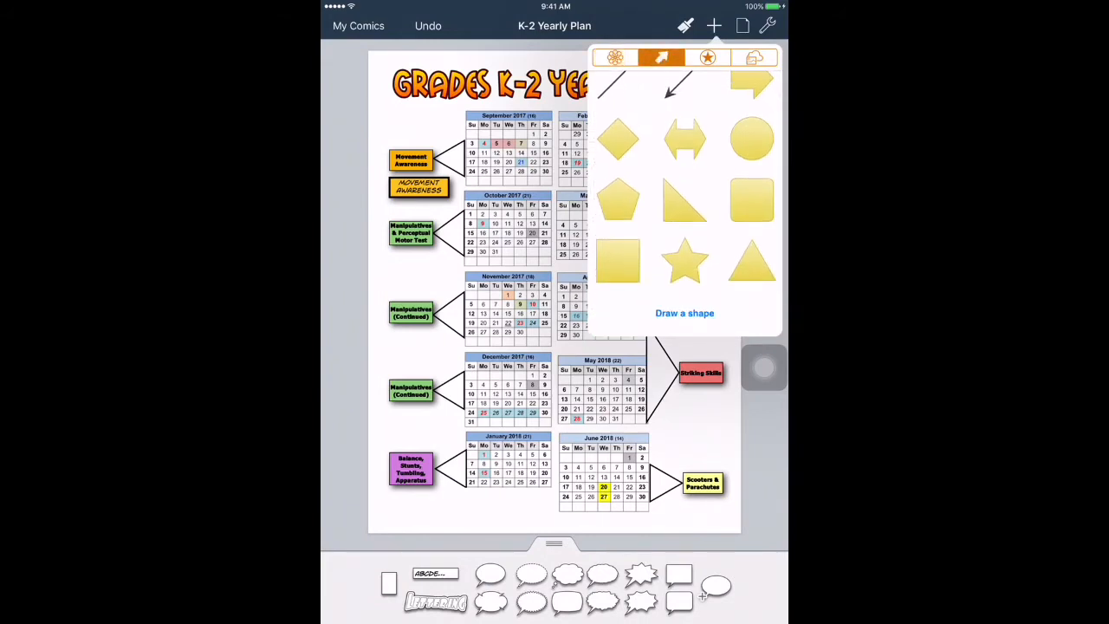
pyautogui.click(753, 260)
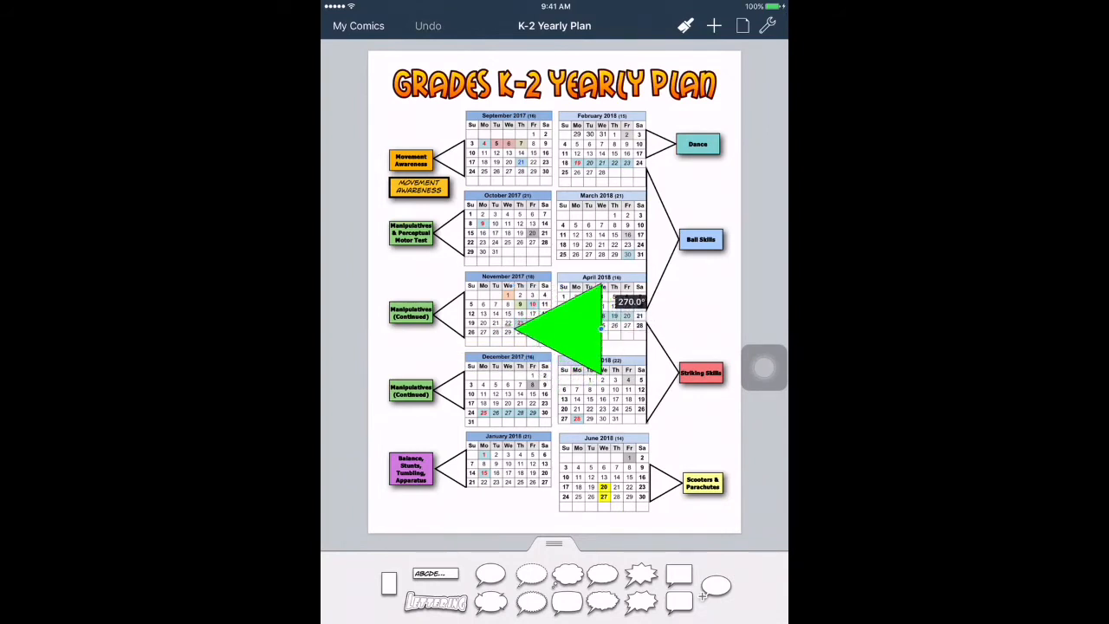
pyautogui.moveTo(564, 329); pyautogui.dragTo(486, 160)
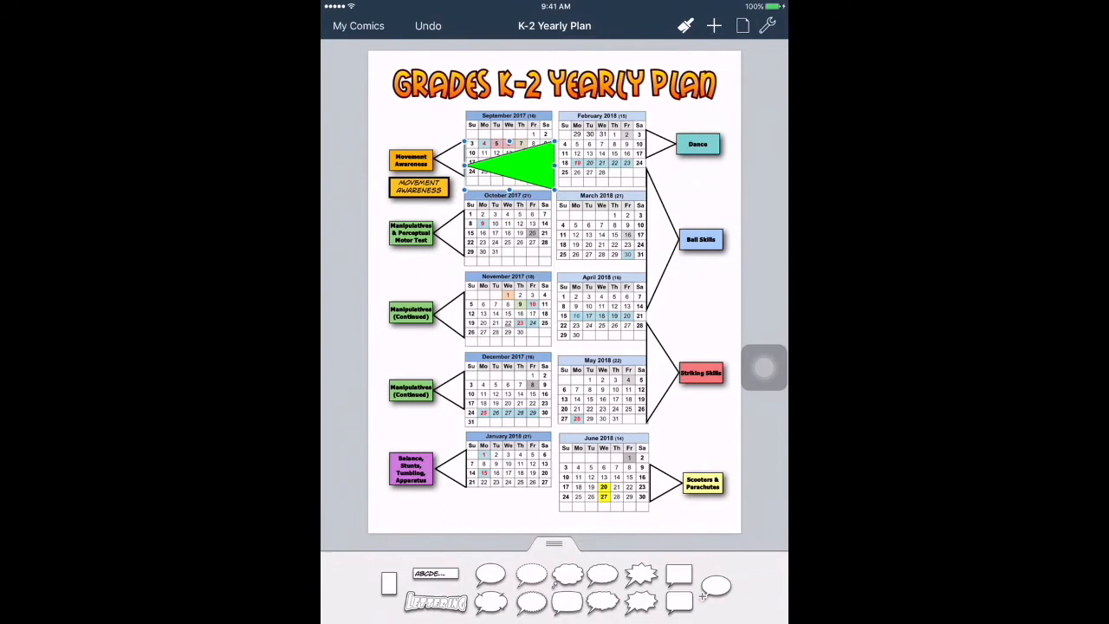
pyautogui.click(685, 24)
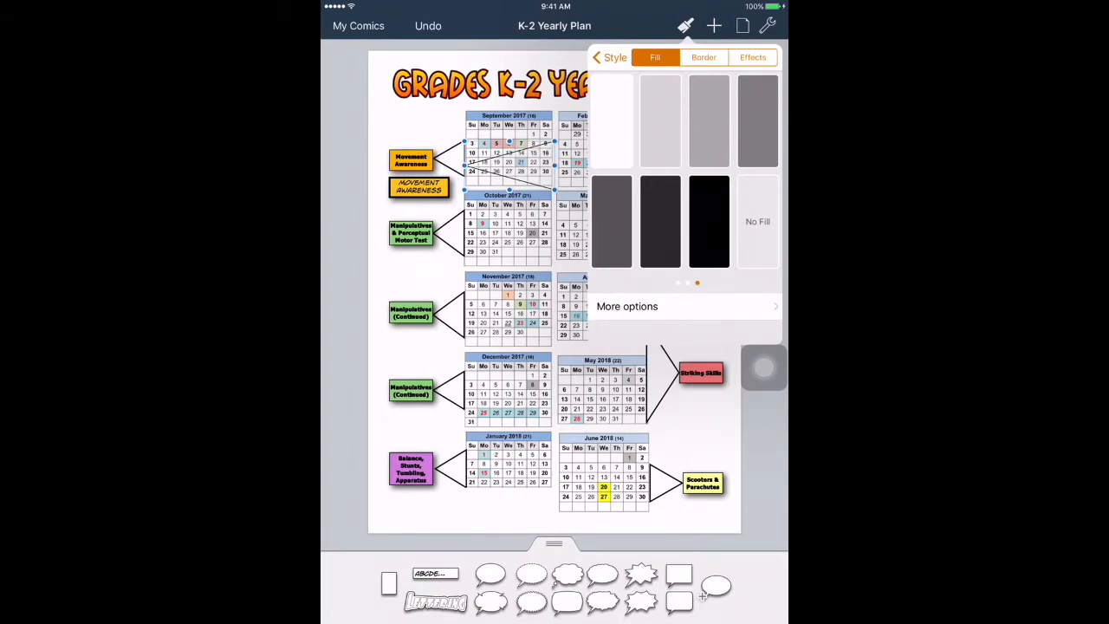
pyautogui.click(752, 57)
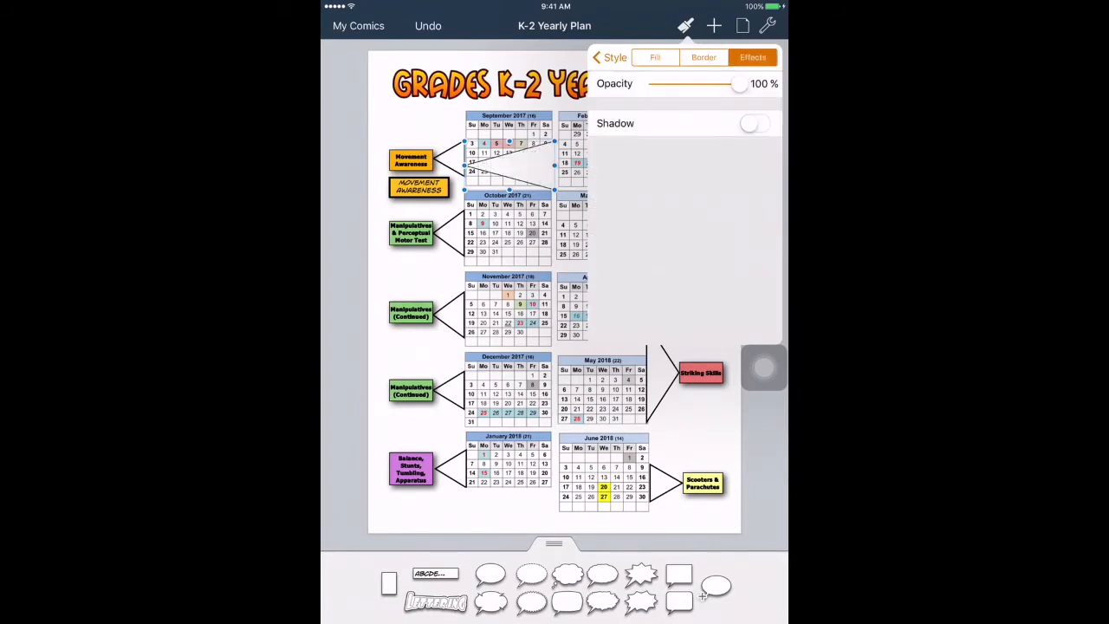
pyautogui.click(702, 57)
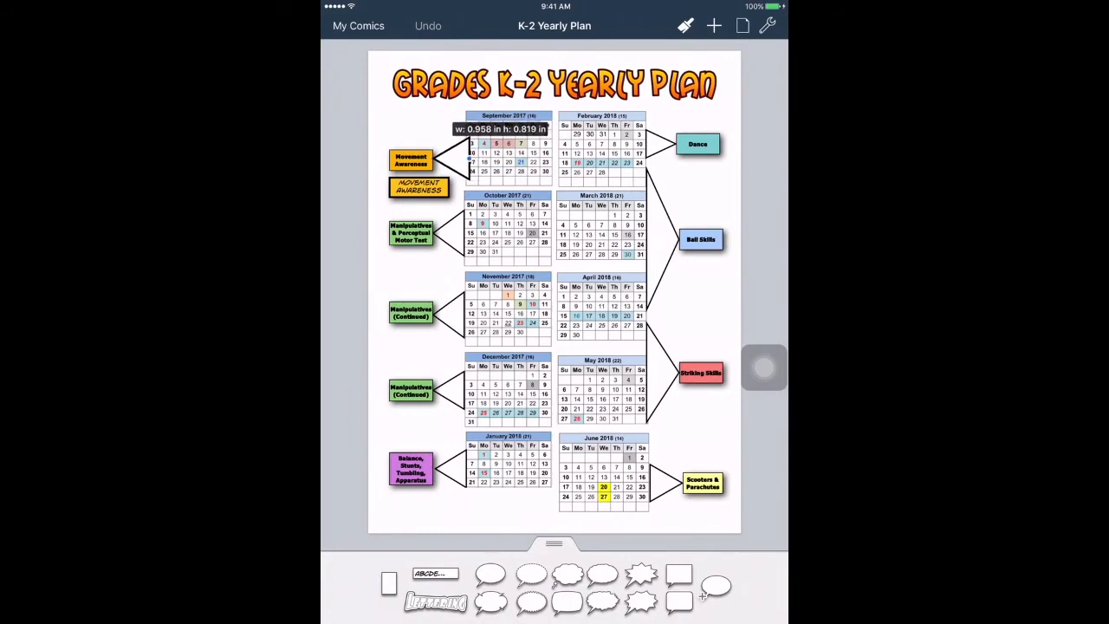
pyautogui.click(507, 143)
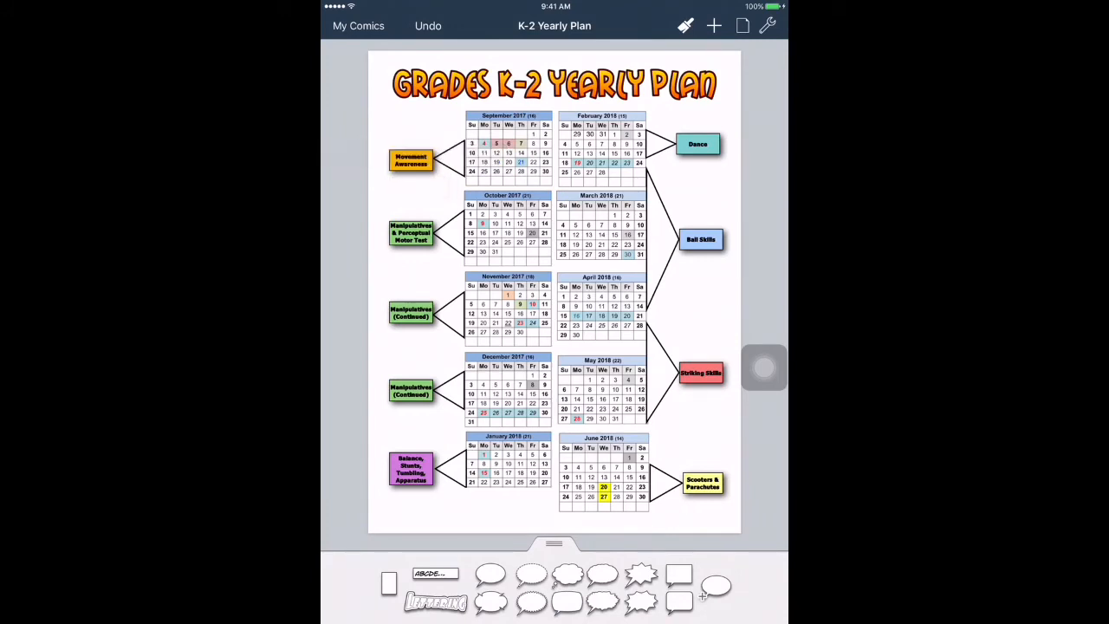
# Add a page-sized 8 × 10.26 in rectangle and set its fill to No Fill
pyautogui.click(712, 25)
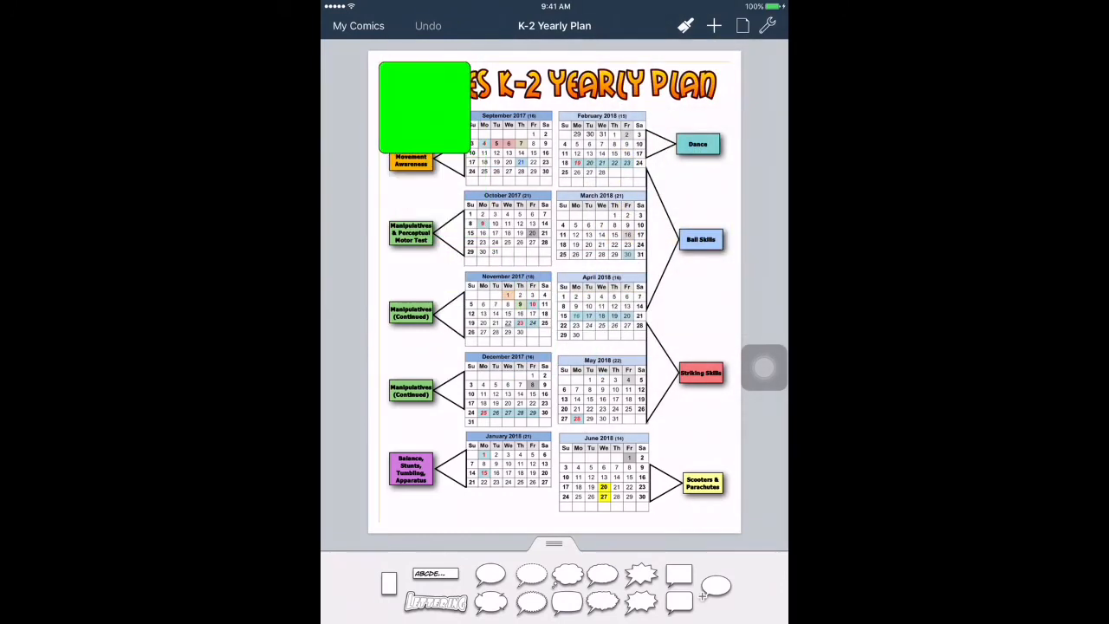
pyautogui.moveTo(468, 156); pyautogui.dragTo(728, 138)
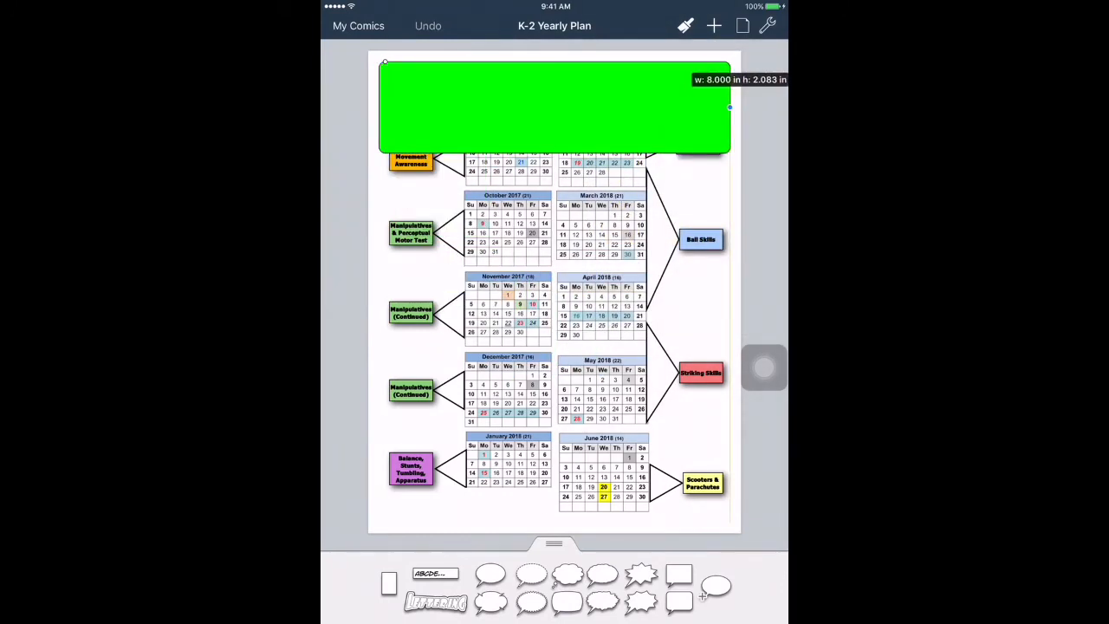
pyautogui.moveTo(729, 107); pyautogui.dragTo(555, 510)
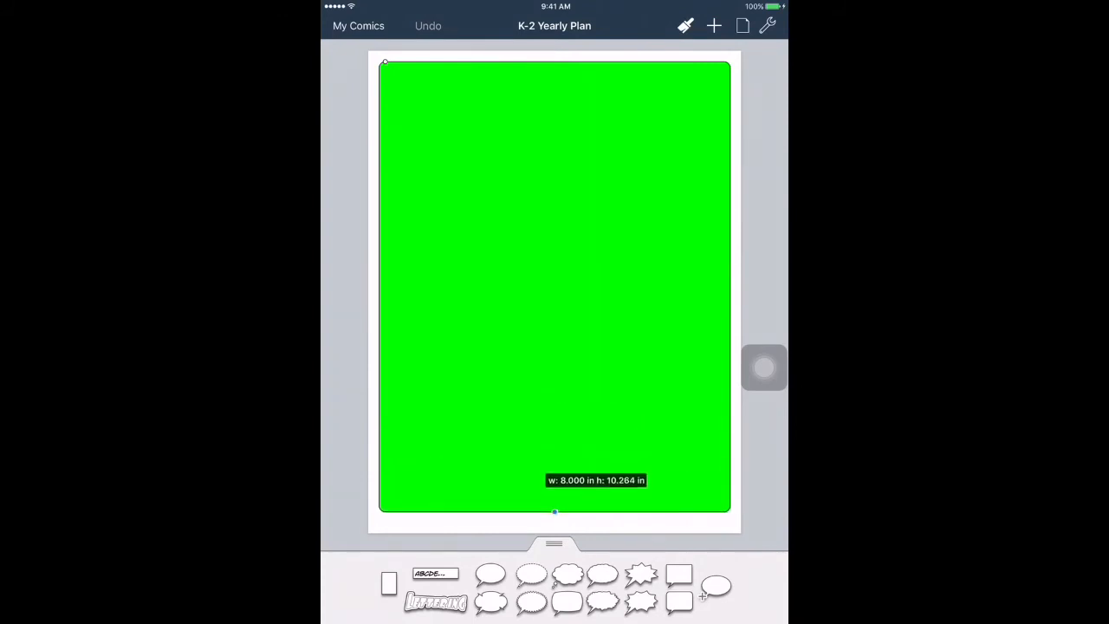
pyautogui.click(685, 25)
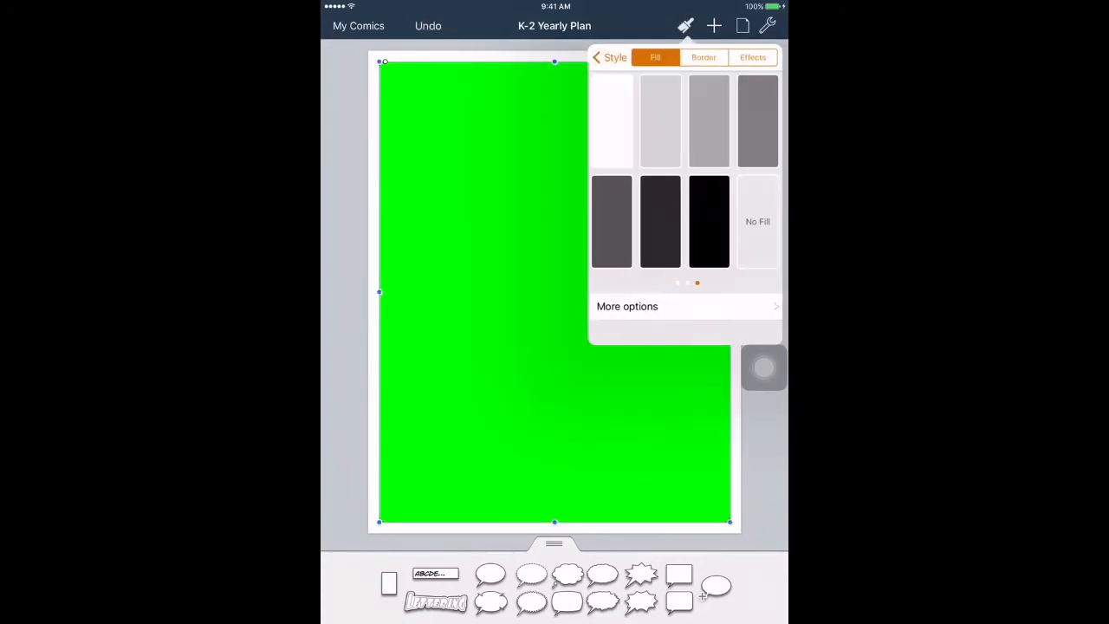
pyautogui.click(702, 57)
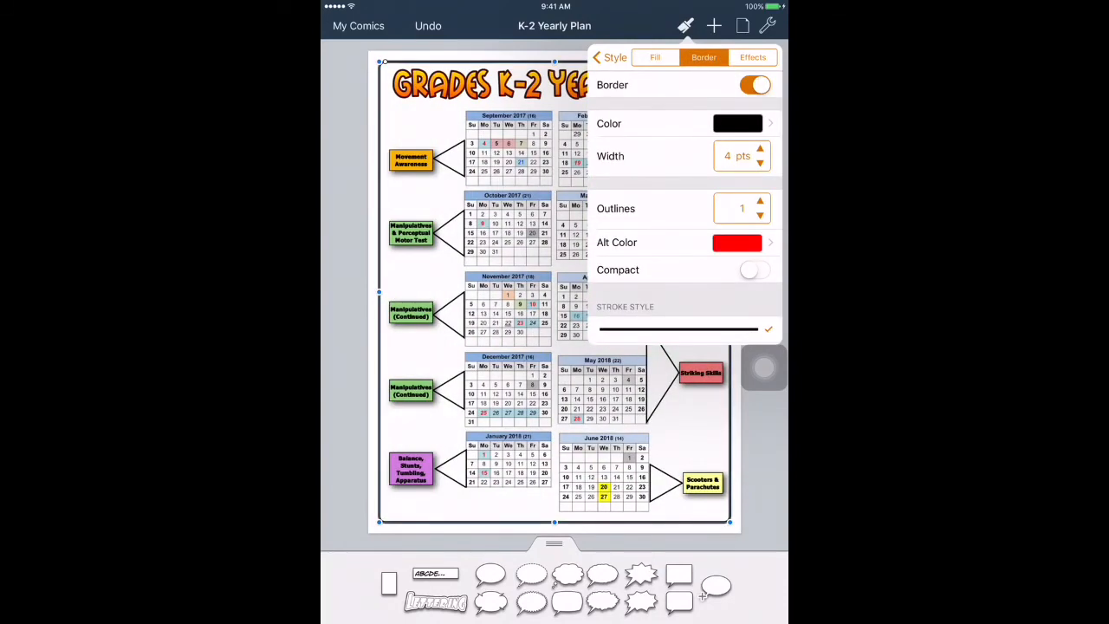